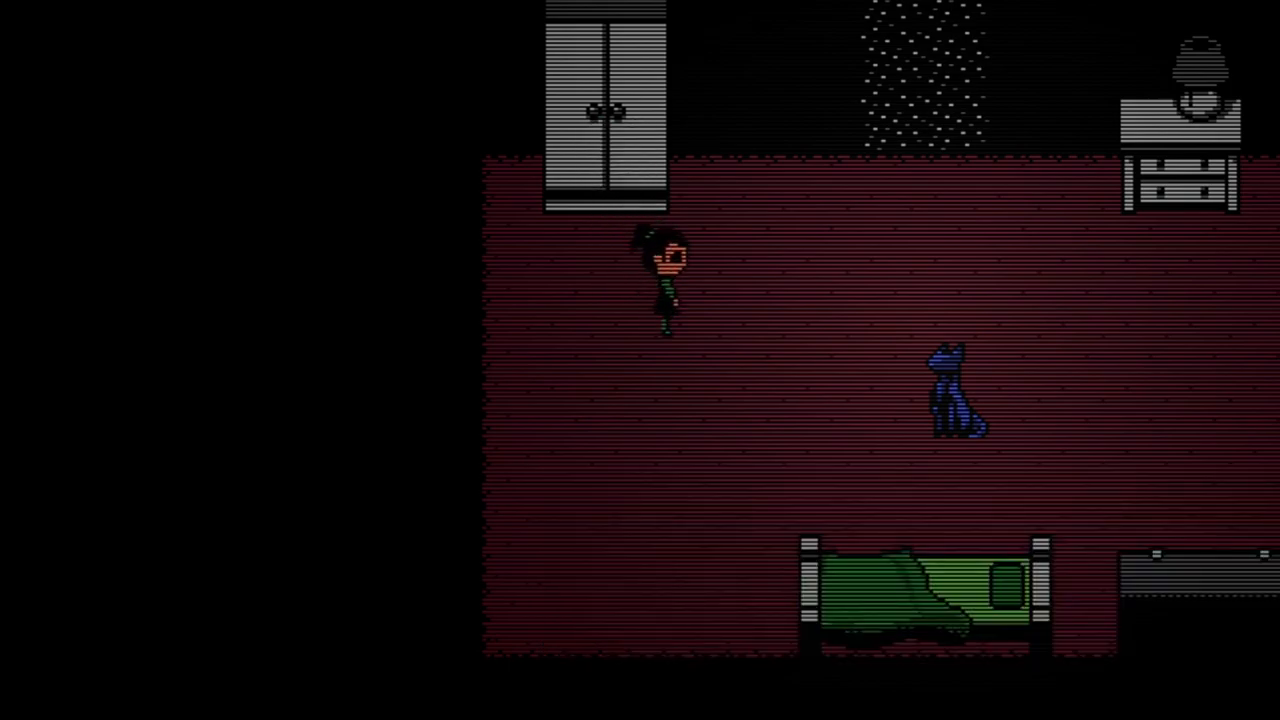
key("Right")
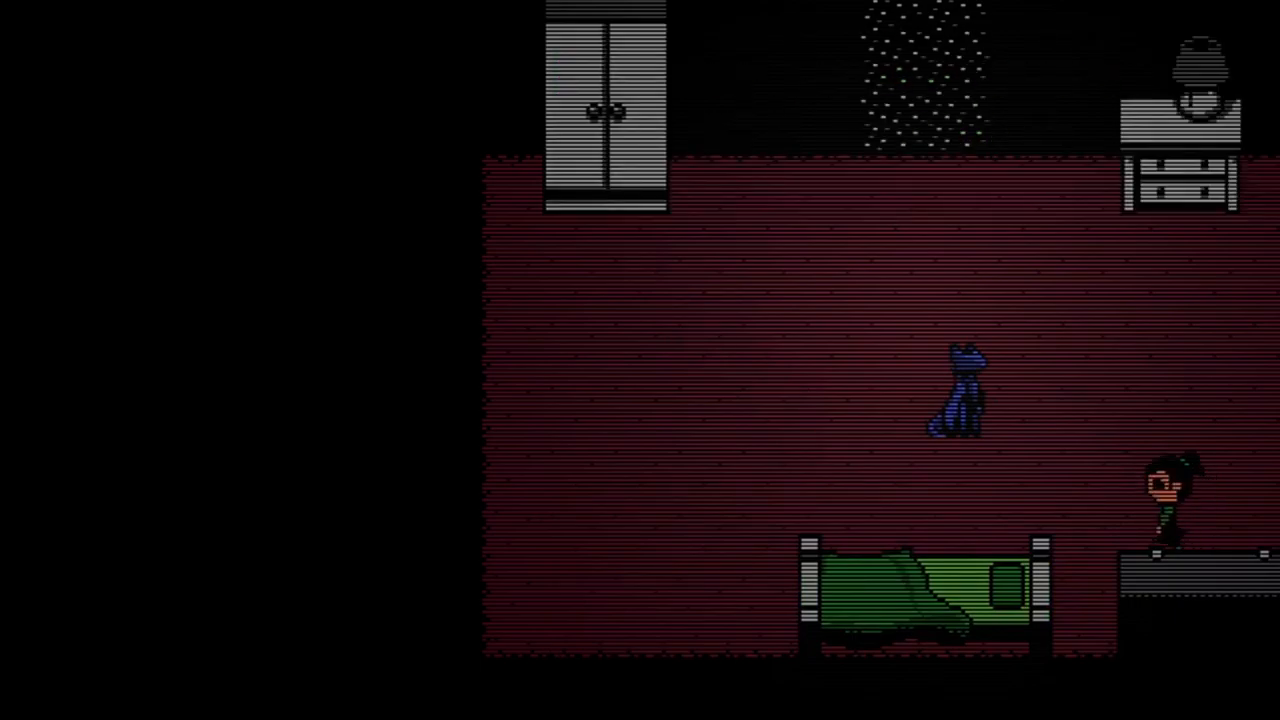
key("Left")
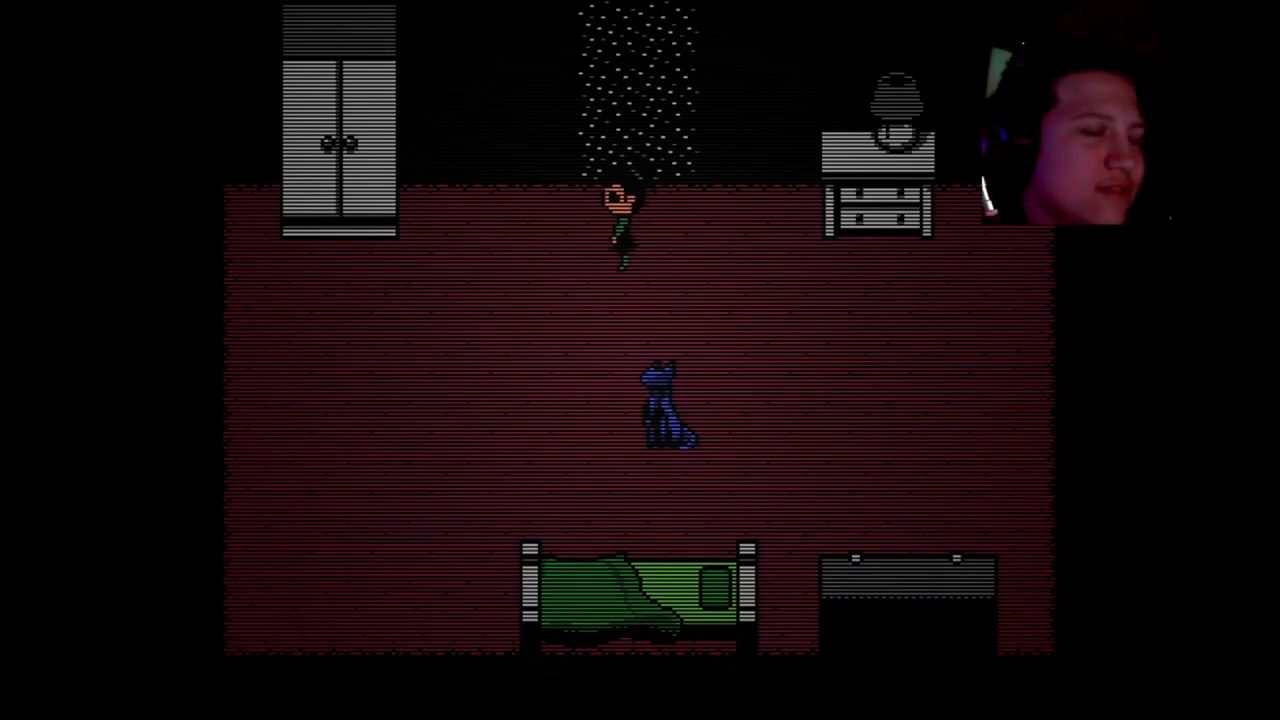
key("down")
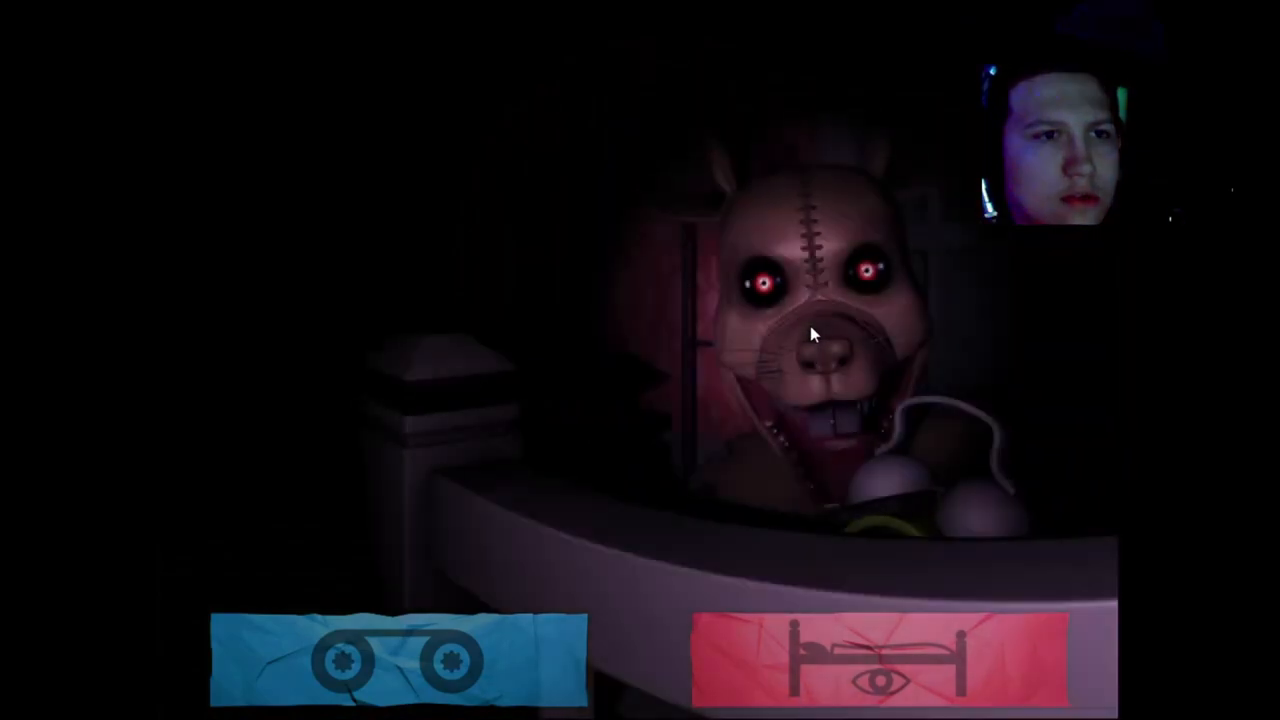
left_click(388, 656)
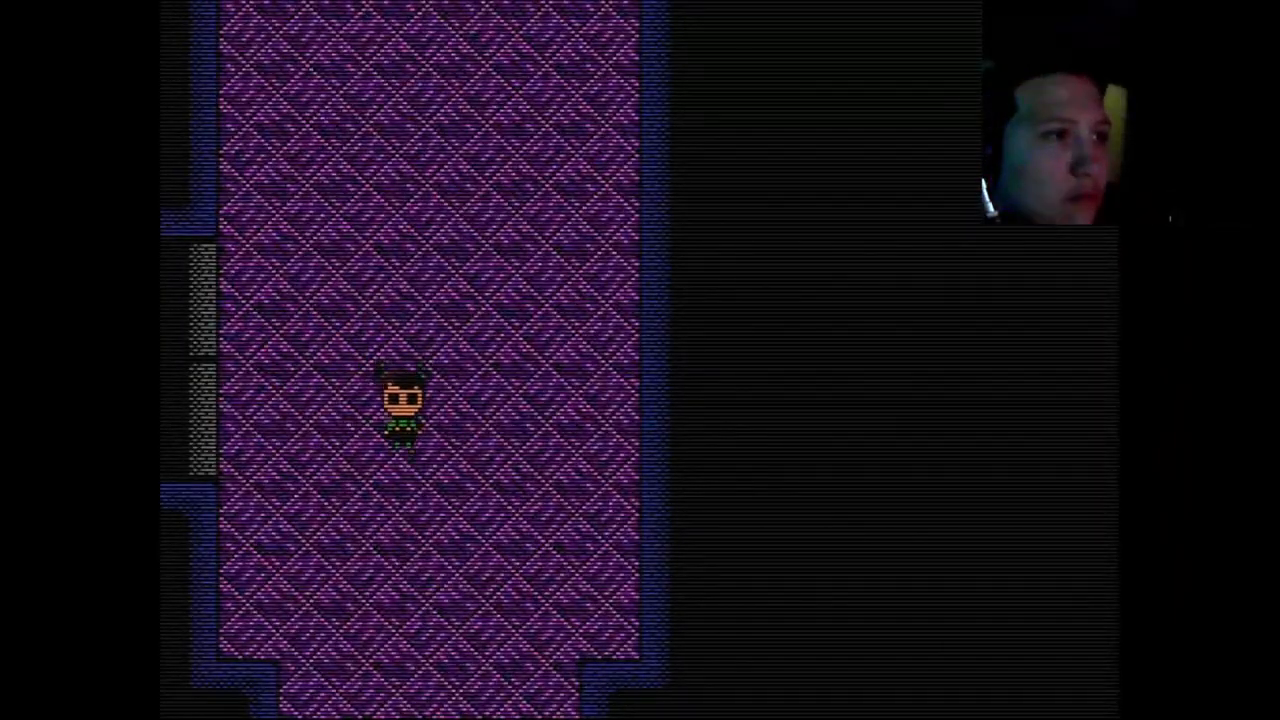
key("up")
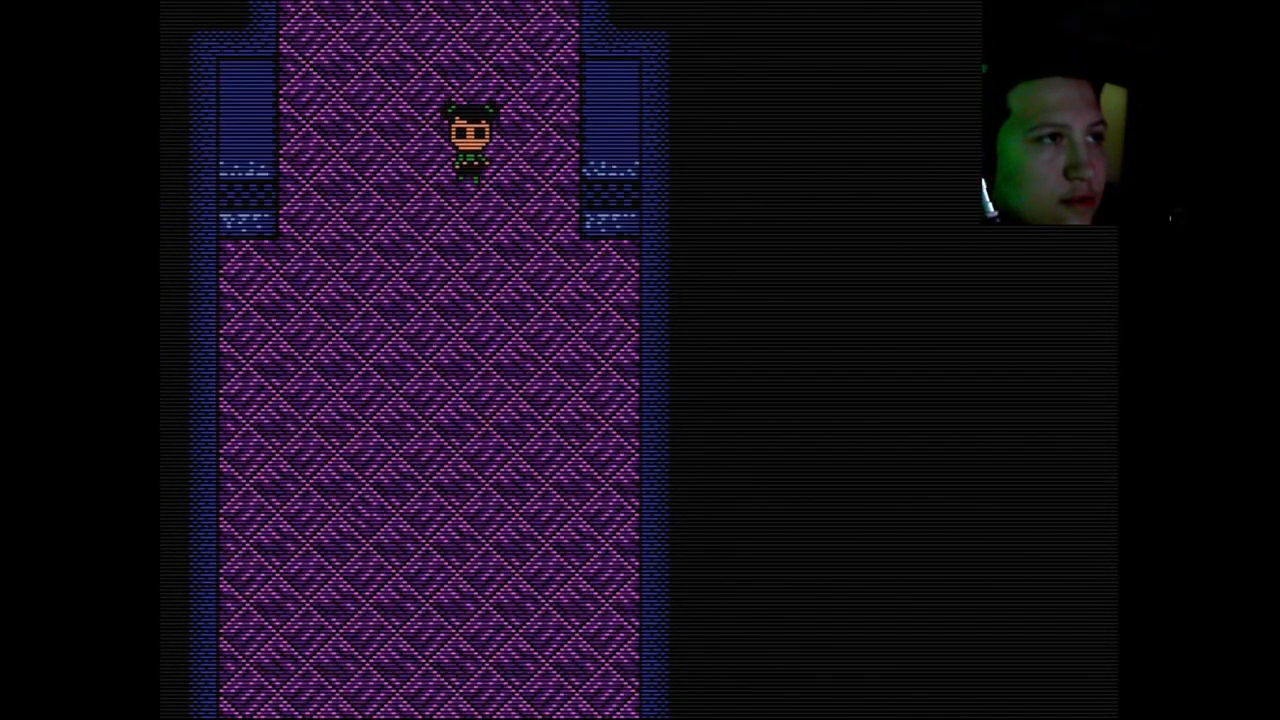
key("Down")
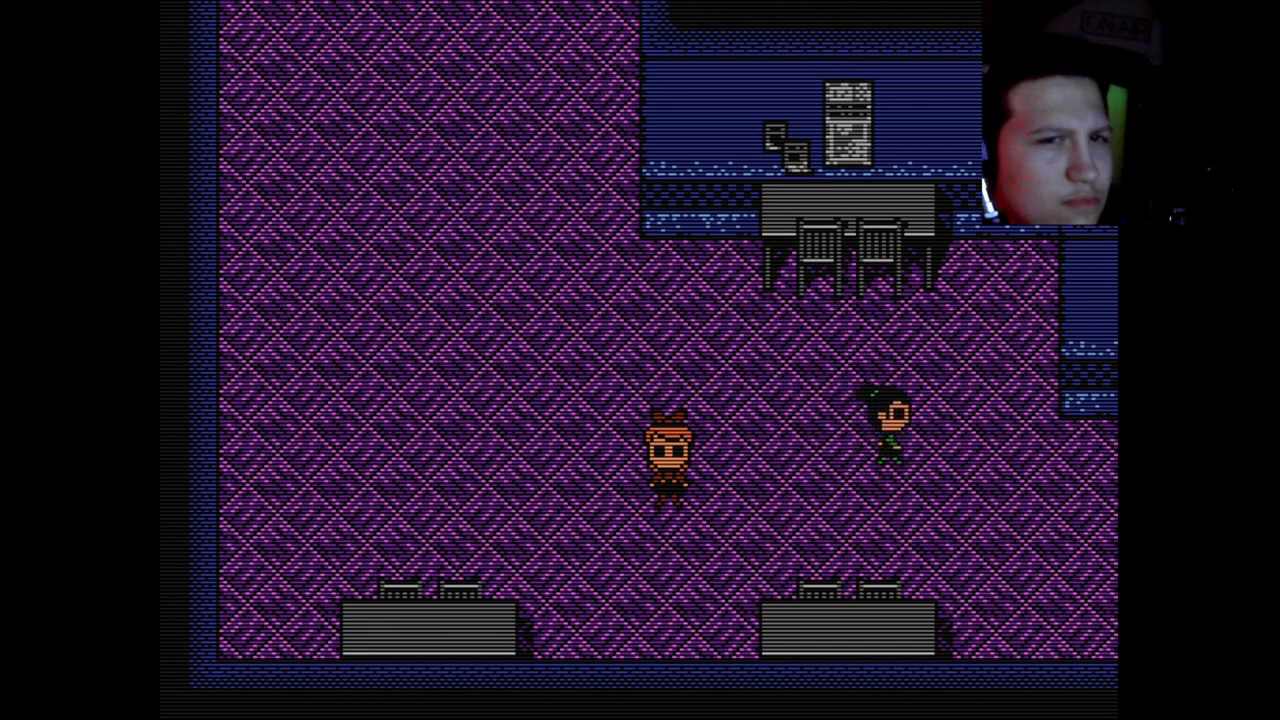
key("up")
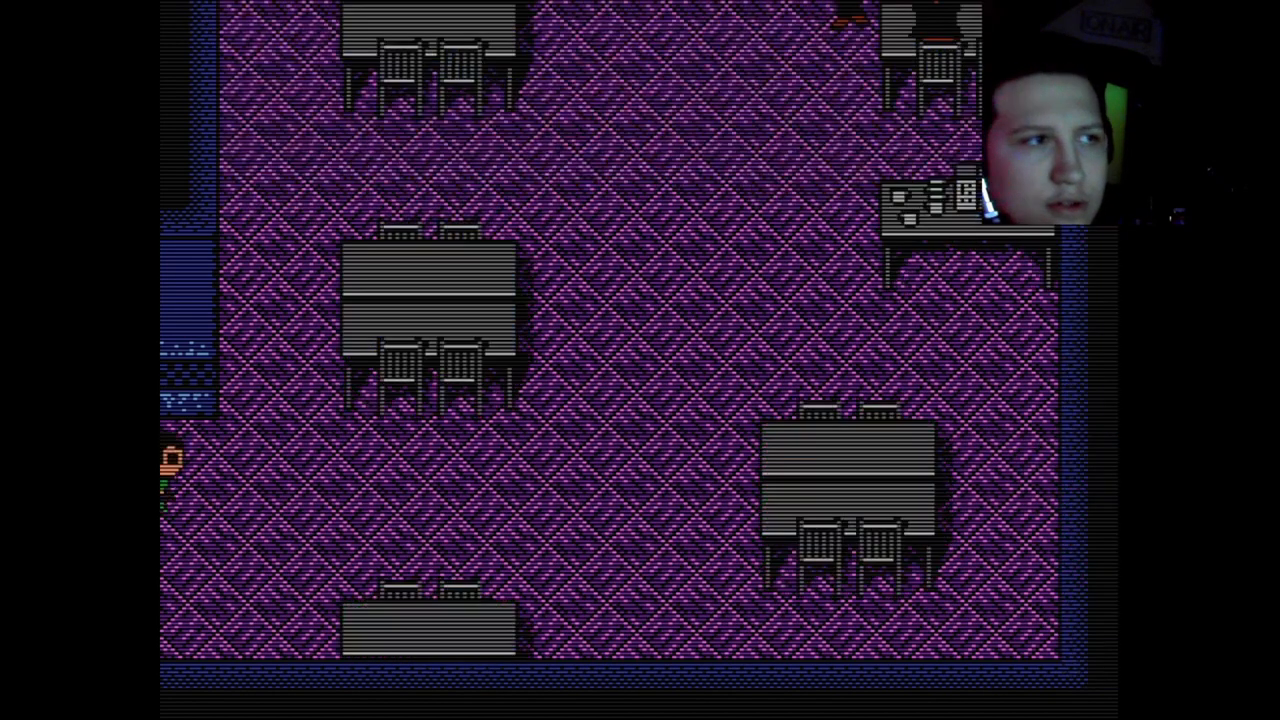
key("right")
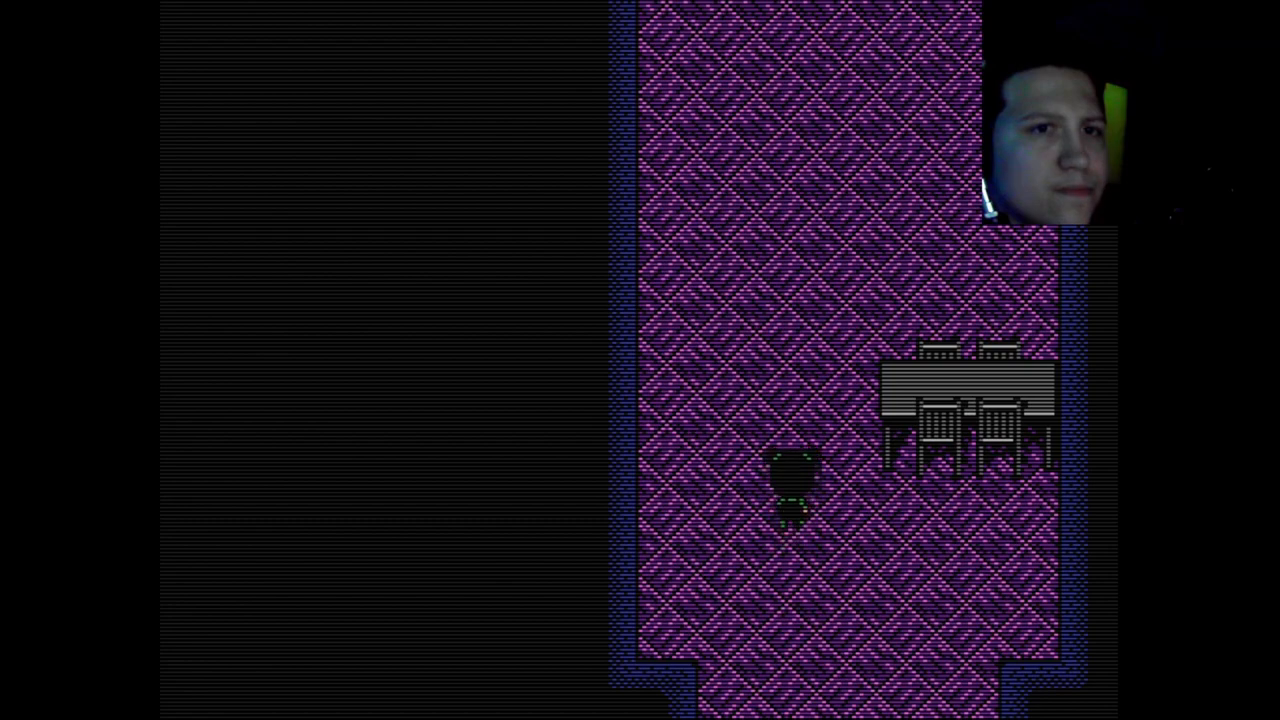
key("up")
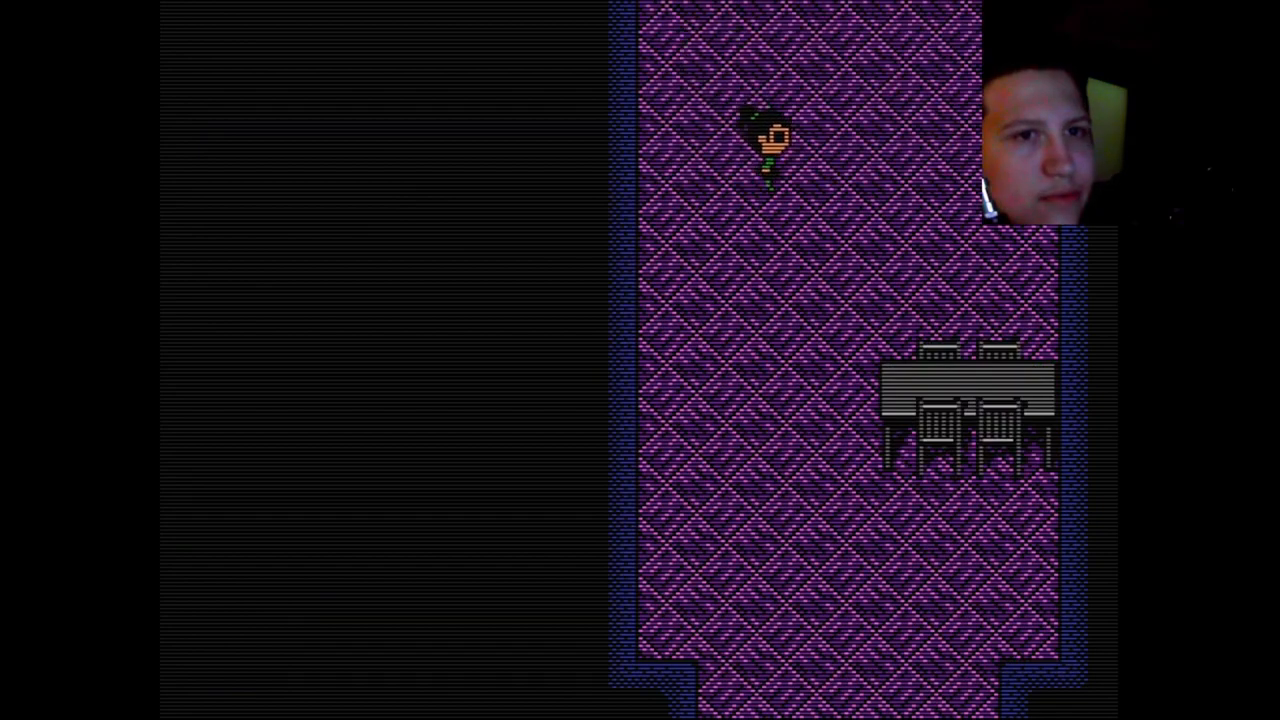
key("Down")
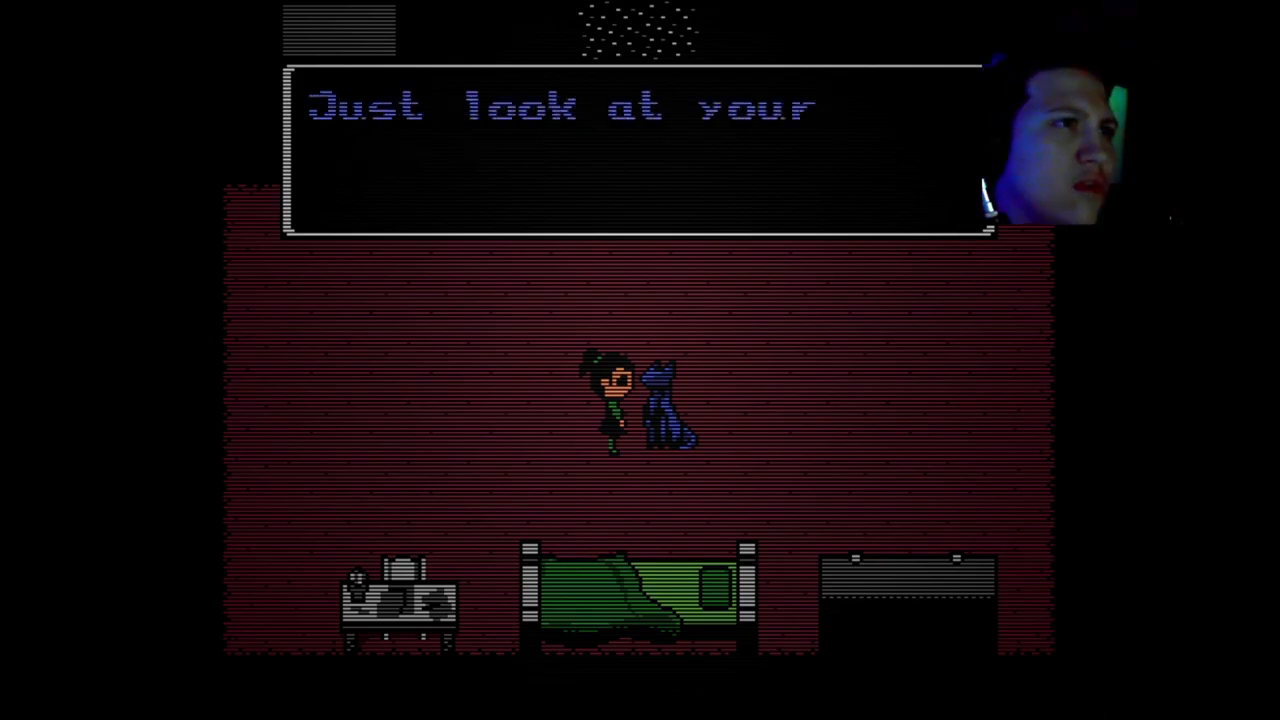
key("space")
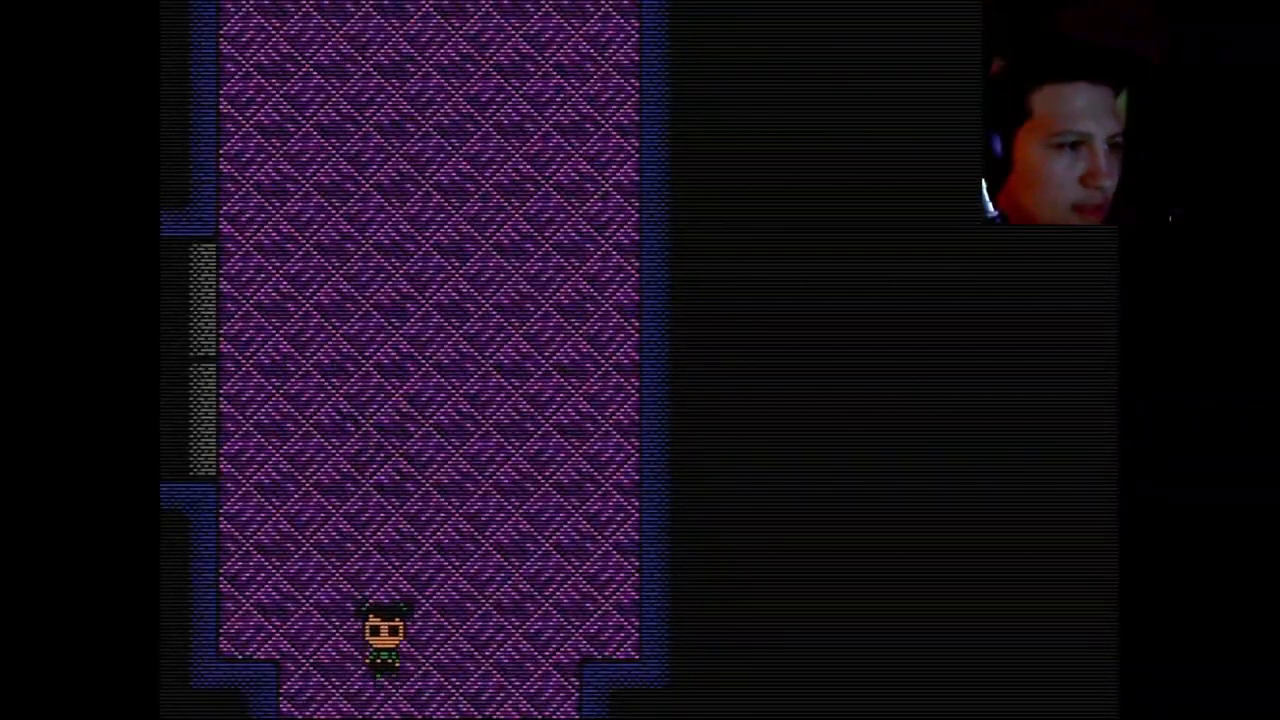
key("up")
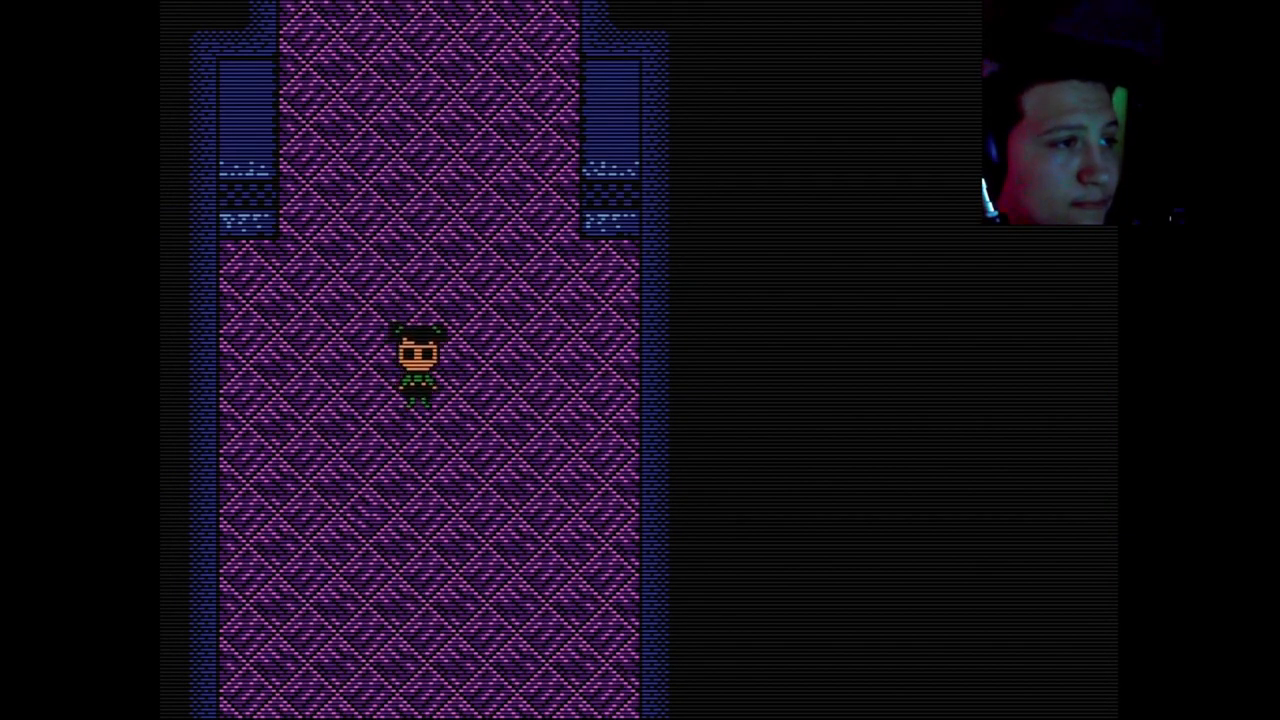
key("Up")
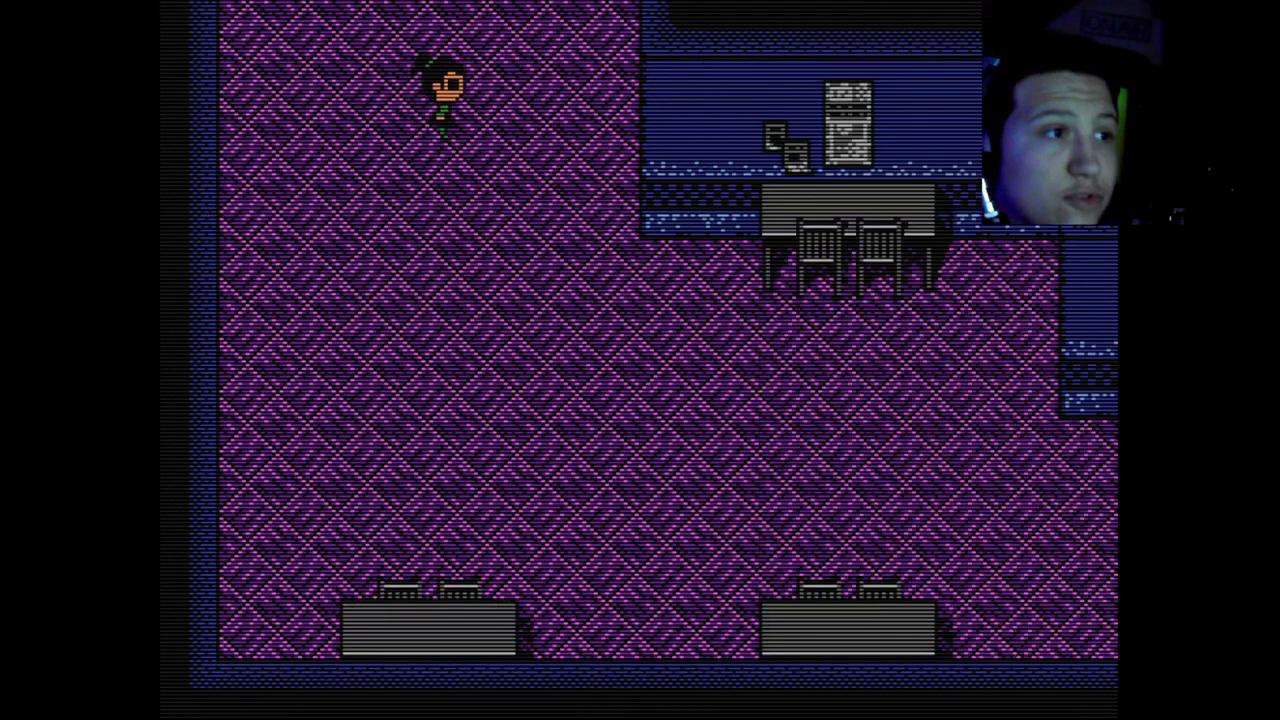